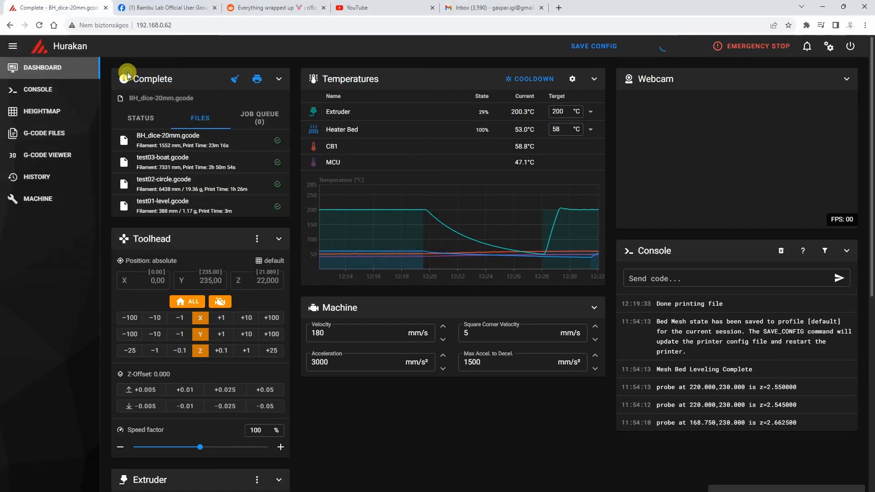
{"action": "mouse_move", "coordinate": [383, 185]}
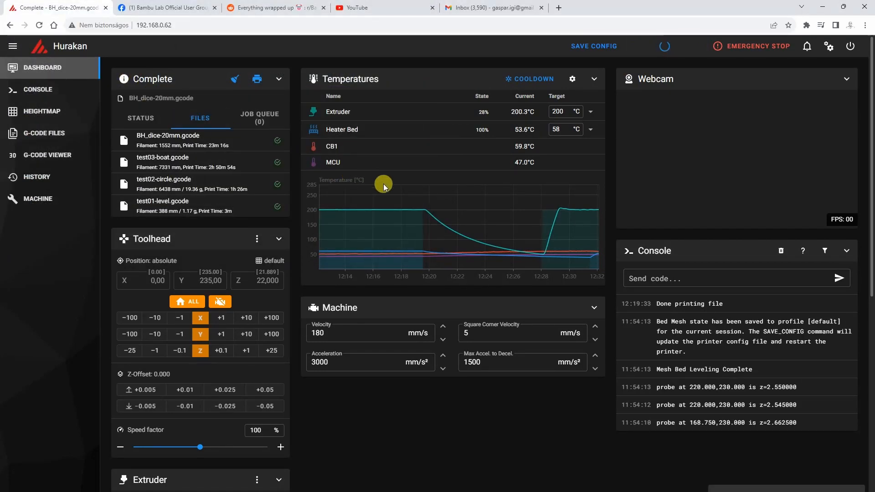